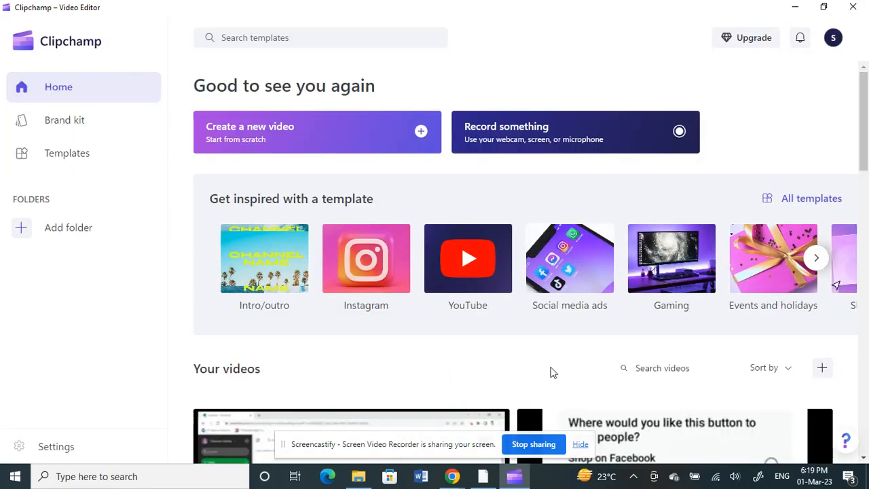
{"action": "mouse_move", "coordinate": [564, 76]}
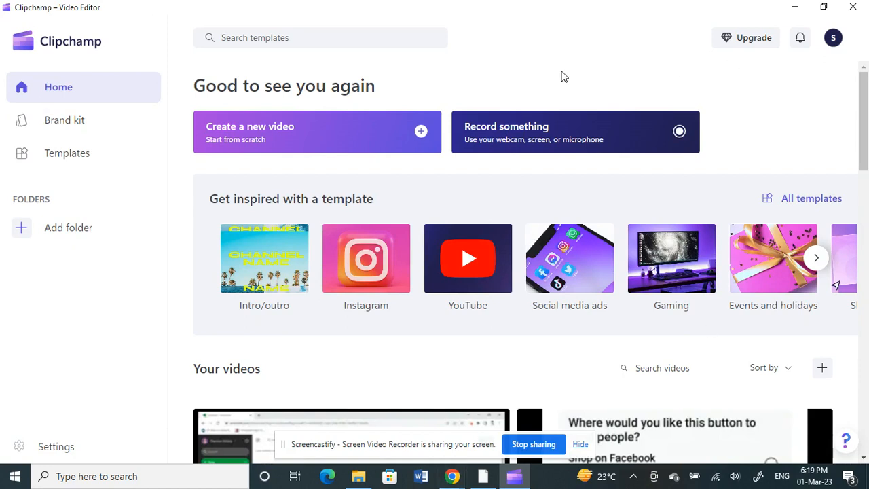
{"action": "mouse_move", "coordinate": [186, 177]}
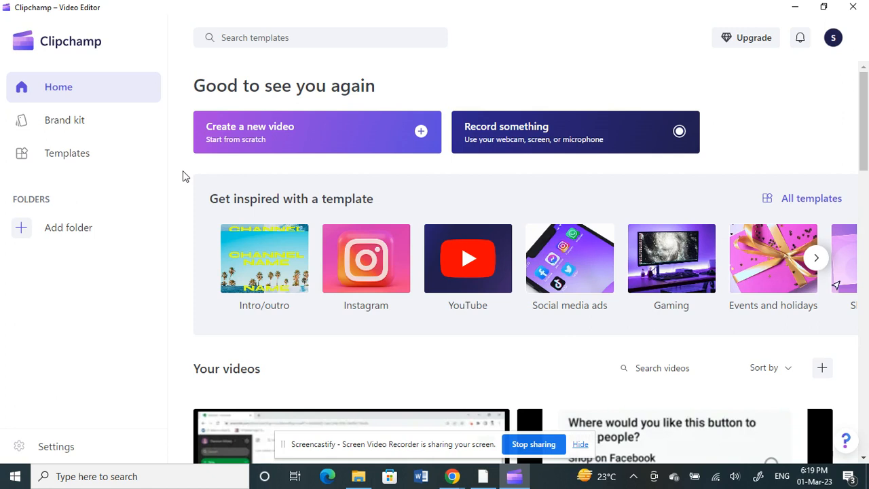
{"action": "mouse_move", "coordinate": [227, 162]}
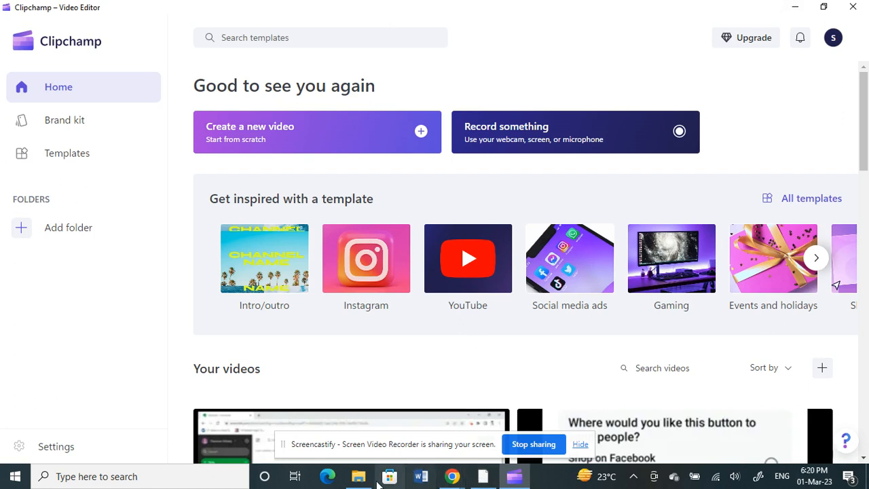
{"action": "mouse_move", "coordinate": [75, 316]}
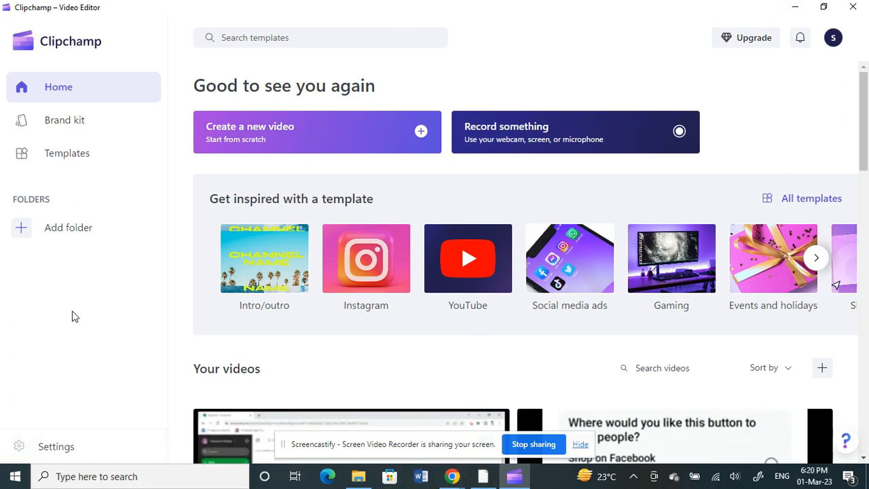
{"action": "mouse_move", "coordinate": [244, 149]}
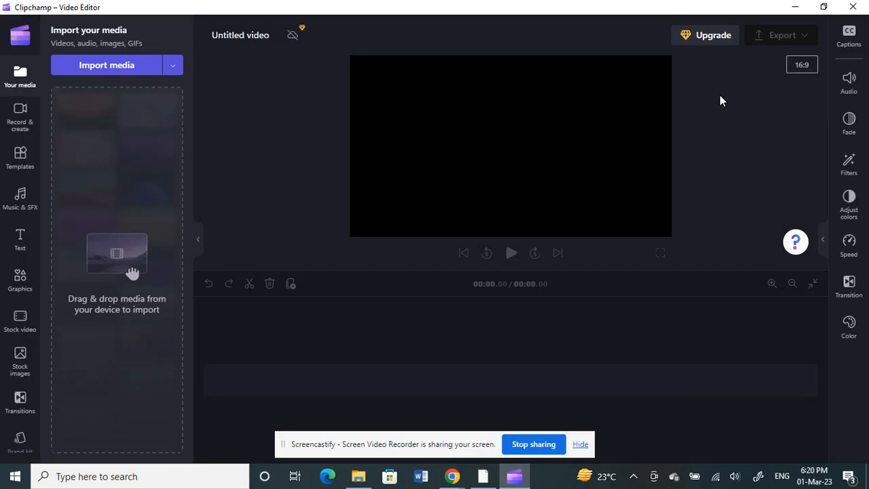
Import How to use Evernote.mp4 into a new project's timeline
{"action": "left_click", "coordinate": [358, 476]}
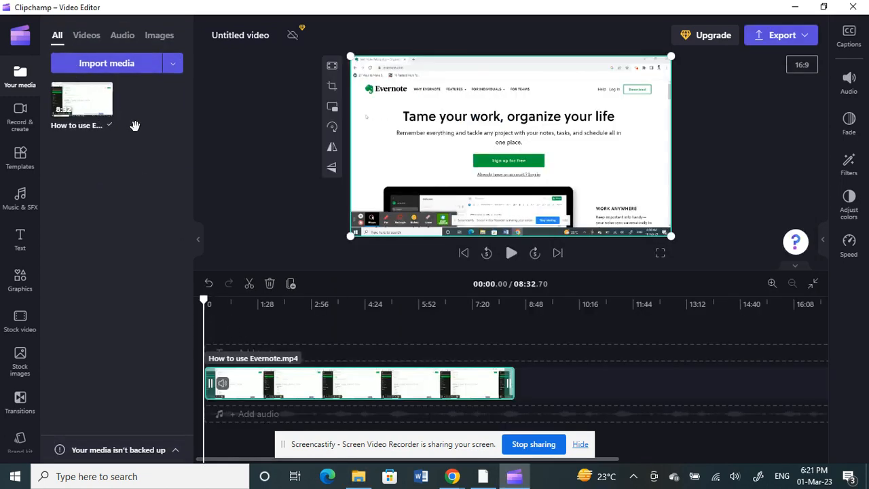
{"action": "mouse_move", "coordinate": [281, 387]}
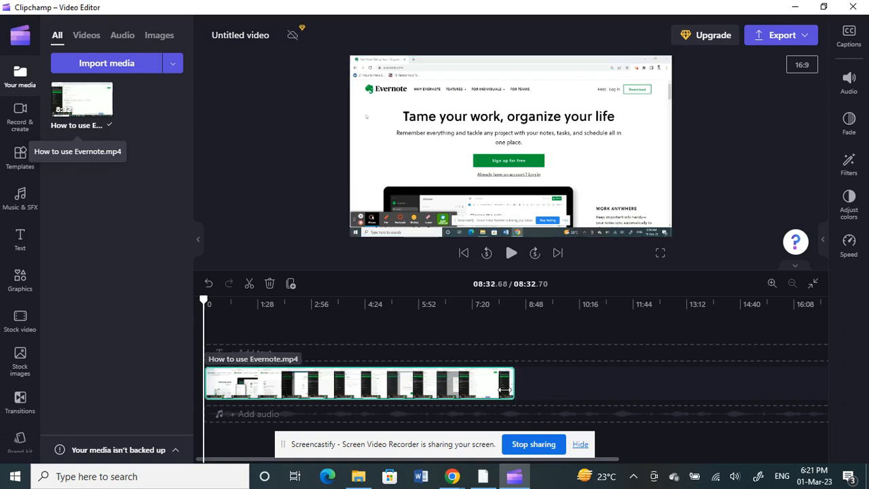
Drag the Evernote clip's end leftward until the video lasts 00:56.38
{"action": "left_click_drag", "start_coordinate": [514, 384], "coordinate": [436, 384]}
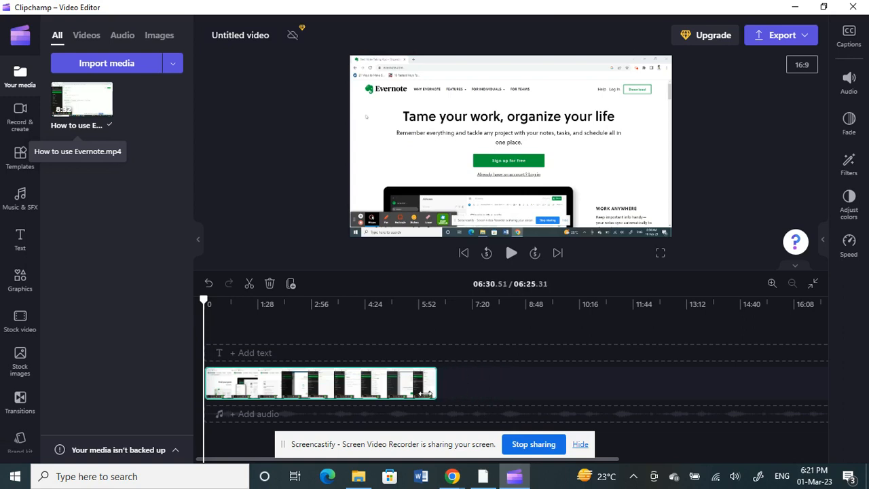
{"action": "left_click_drag", "start_coordinate": [434, 394], "coordinate": [258, 394]}
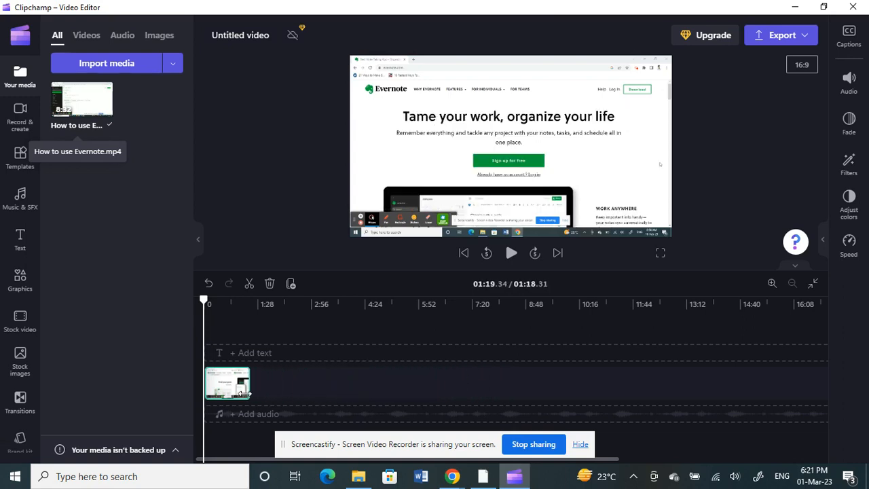
{"action": "left_click", "coordinate": [228, 383]}
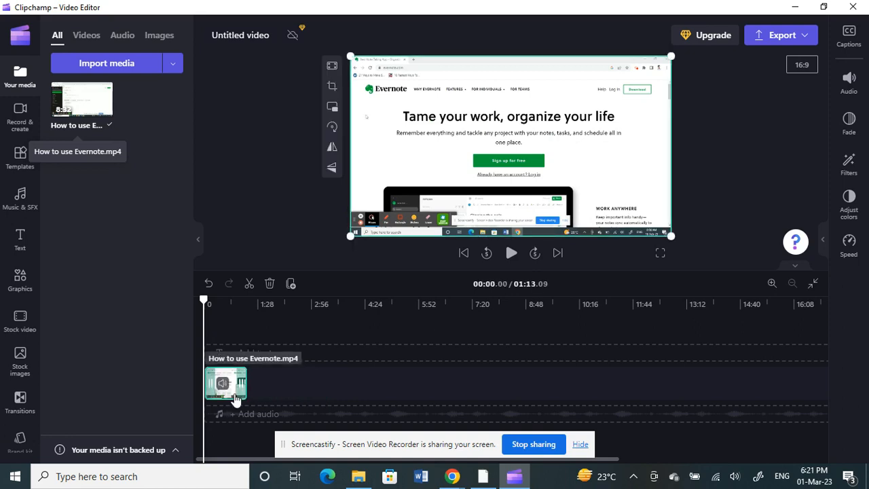
{"action": "mouse_move", "coordinate": [277, 405]}
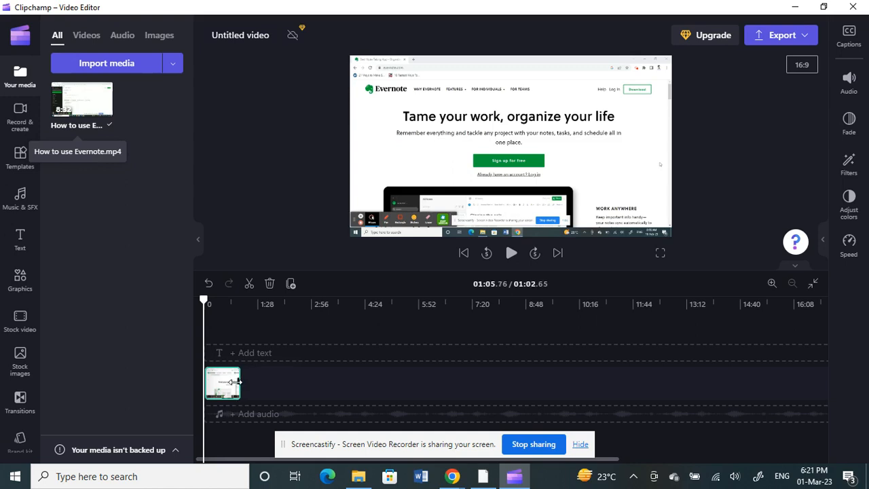
{"action": "left_click", "coordinate": [222, 382]}
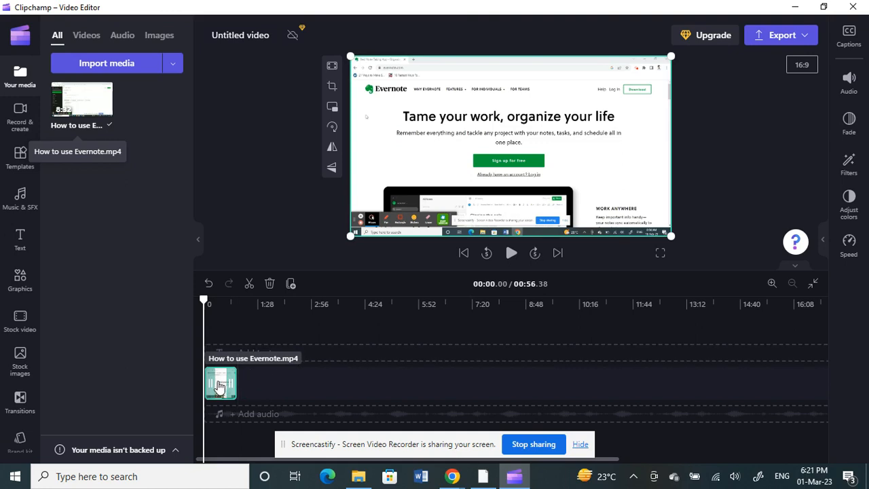
{"action": "mouse_move", "coordinate": [804, 110]}
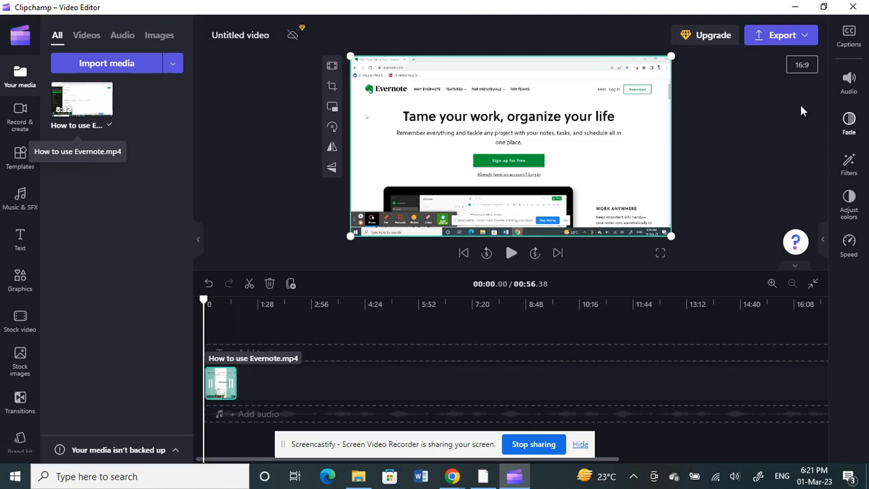
{"action": "mouse_move", "coordinate": [722, 108]}
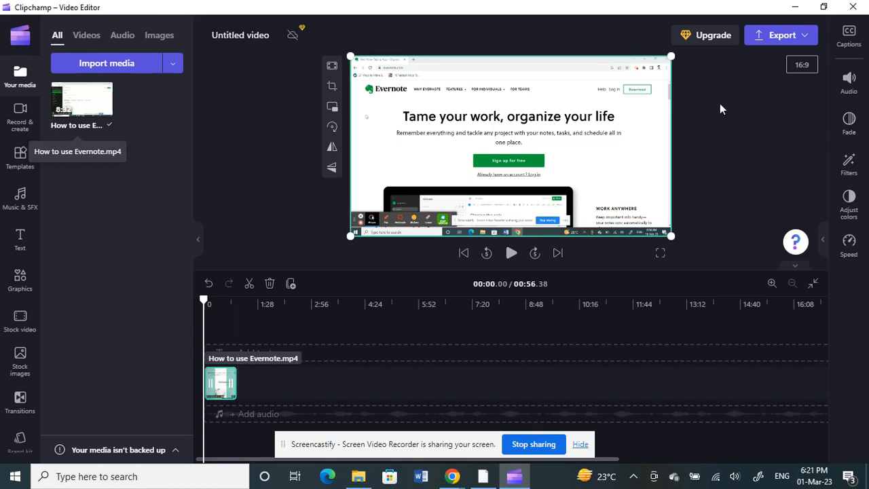
{"action": "mouse_move", "coordinate": [741, 241]}
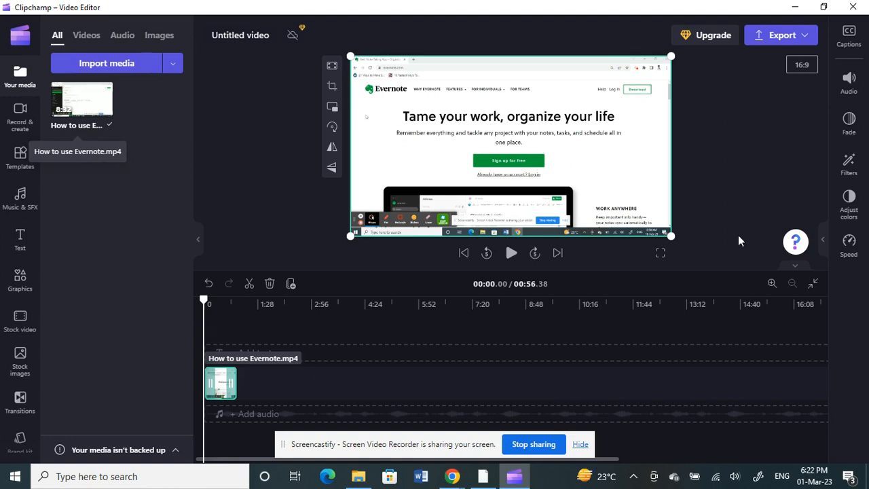
{"action": "mouse_move", "coordinate": [390, 225]}
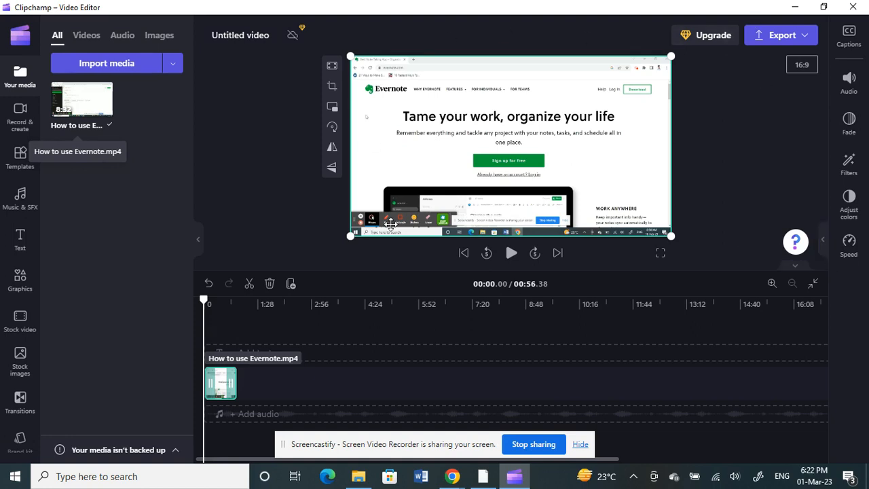
{"action": "mouse_move", "coordinate": [495, 207]}
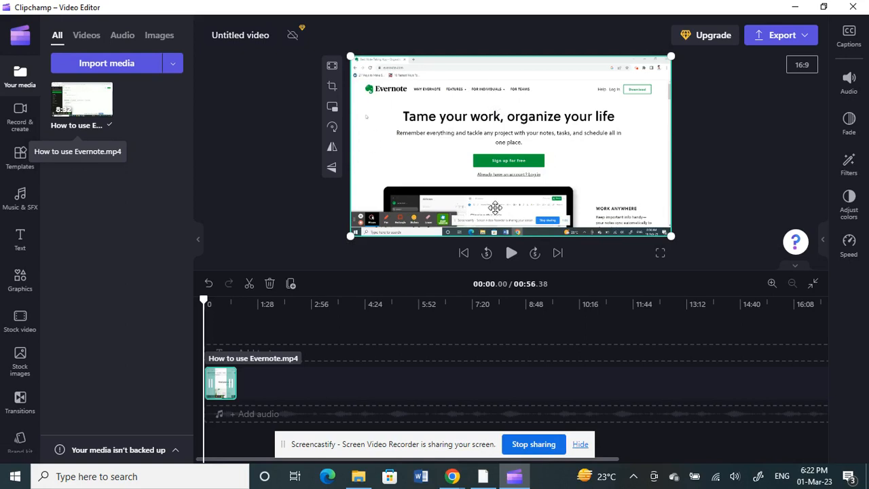
{"action": "mouse_move", "coordinate": [802, 68]}
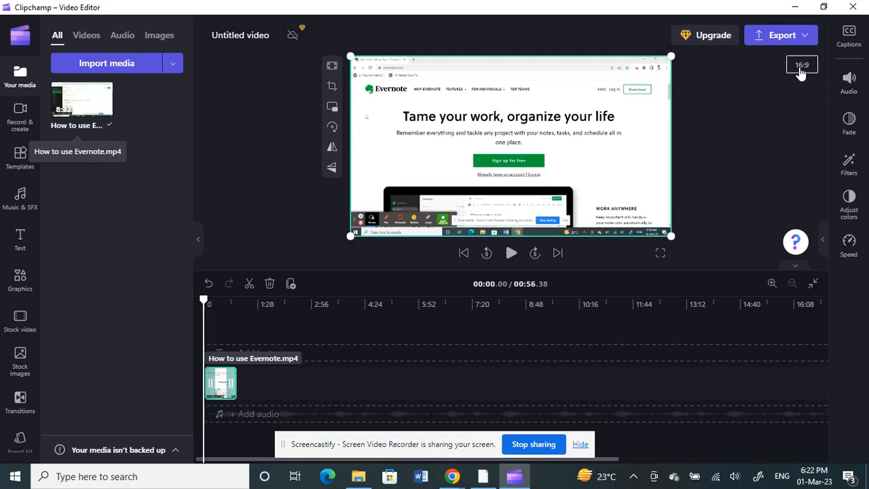
Change the project aspect ratio from 16:9 to vertical 9:16
{"action": "left_click", "coordinate": [802, 67]}
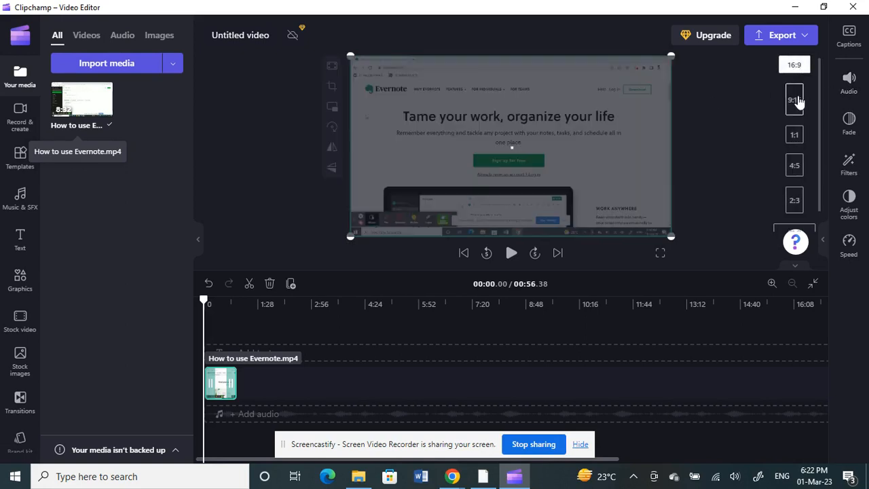
{"action": "left_click", "coordinate": [795, 99]}
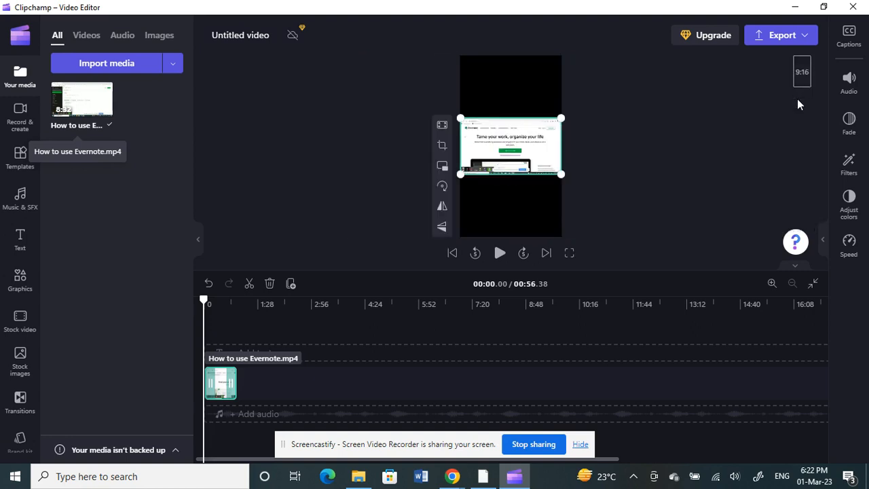
{"action": "mouse_move", "coordinate": [506, 131]}
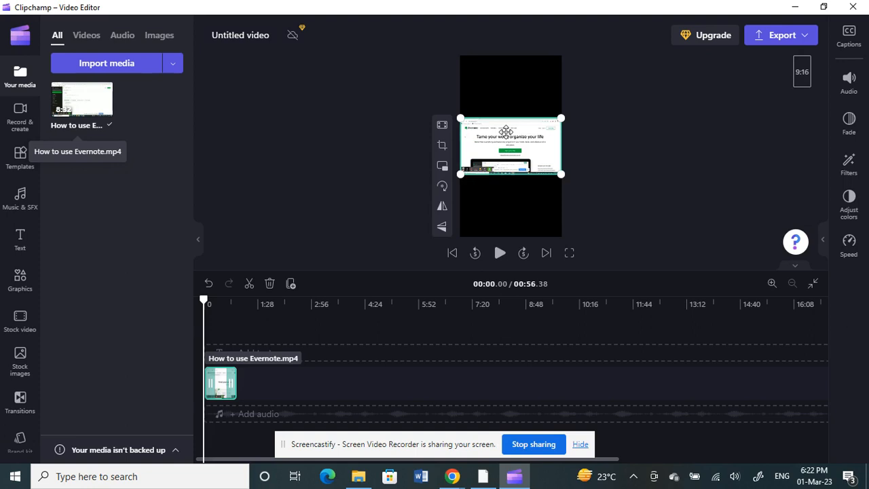
{"action": "mouse_move", "coordinate": [798, 94]}
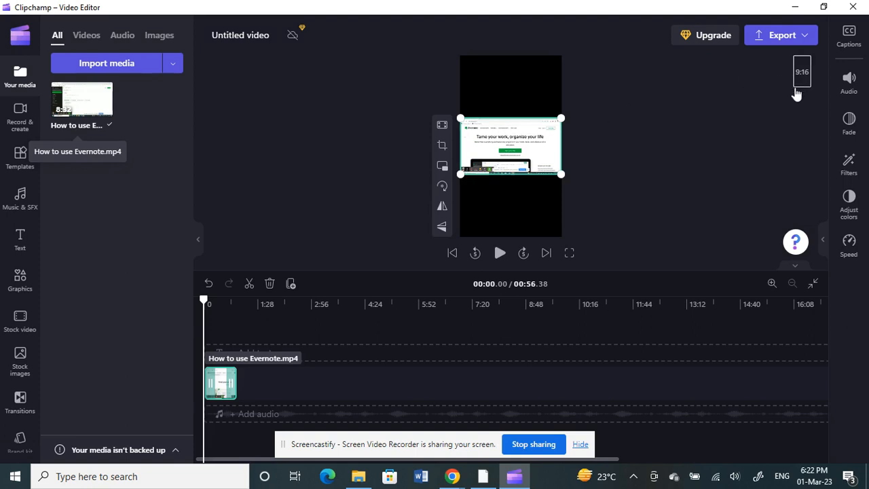
{"action": "mouse_move", "coordinate": [686, 131]}
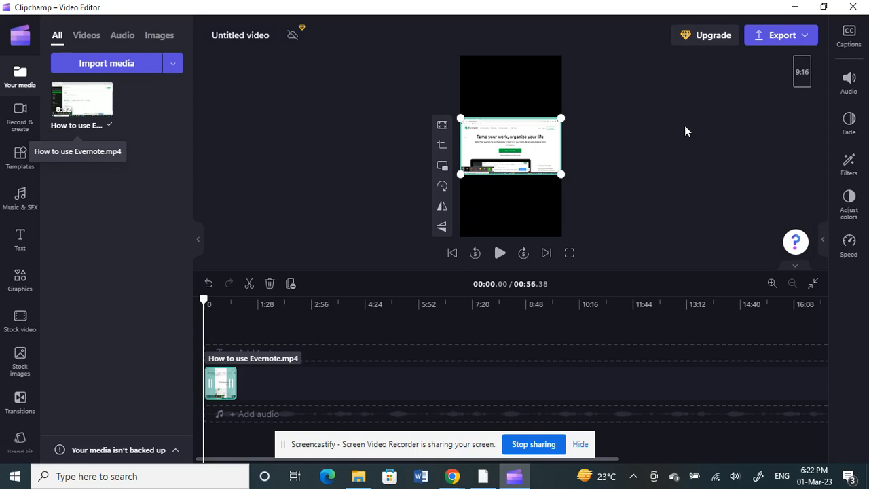
{"action": "mouse_move", "coordinate": [526, 182]}
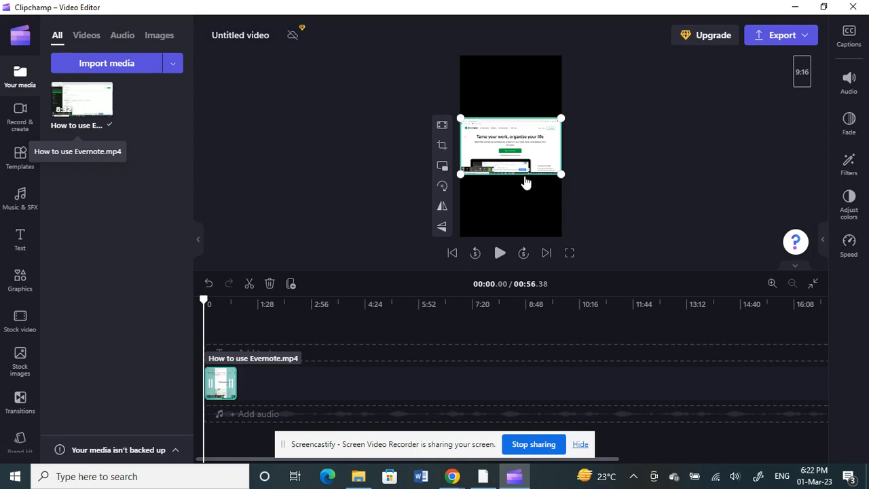
{"action": "mouse_move", "coordinate": [772, 37]}
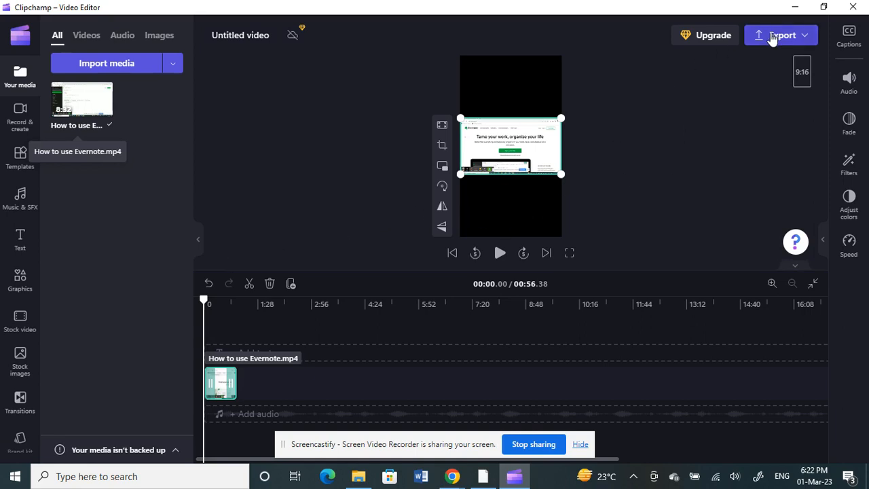
{"action": "left_click", "coordinate": [782, 35]}
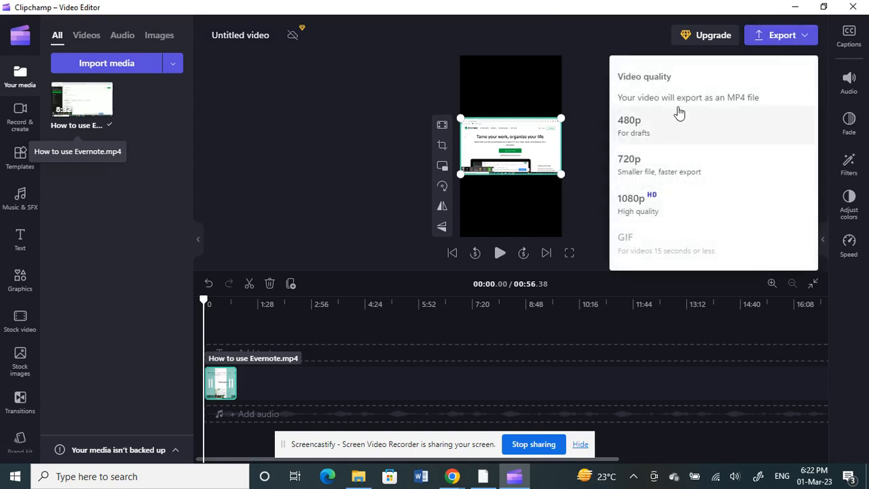
{"action": "mouse_move", "coordinate": [693, 163]}
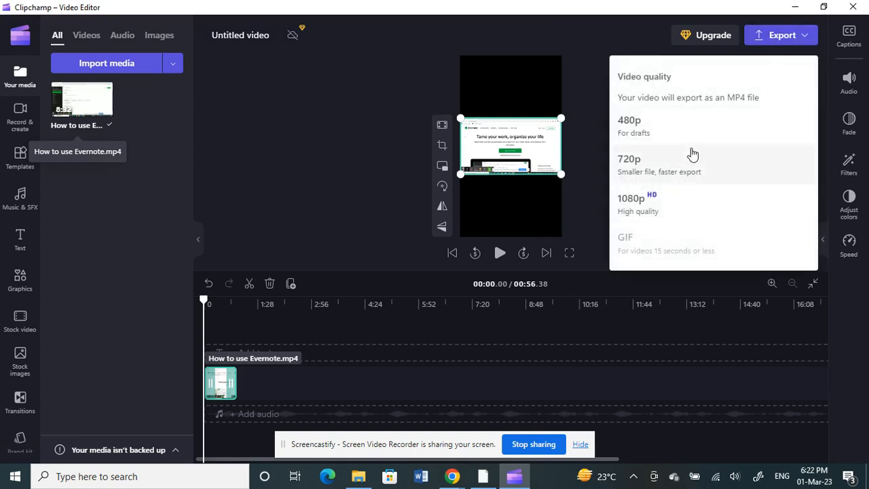
{"action": "mouse_move", "coordinate": [389, 192]}
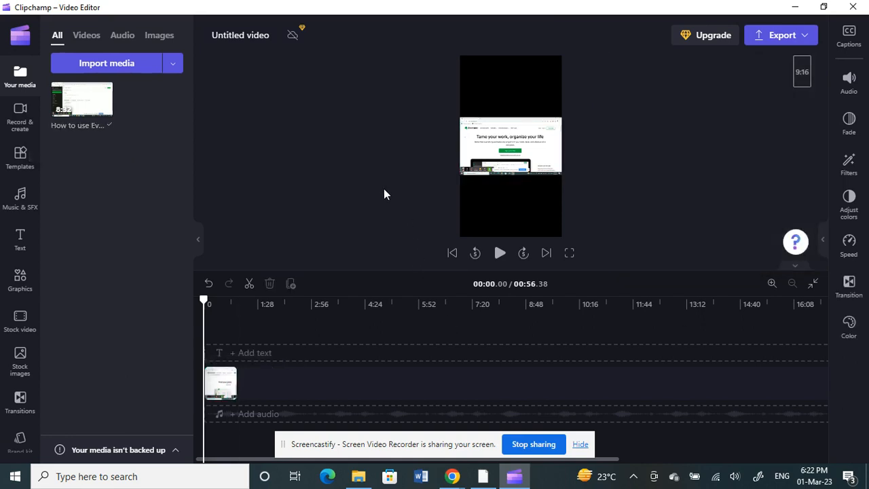
{"action": "mouse_move", "coordinate": [694, 223]}
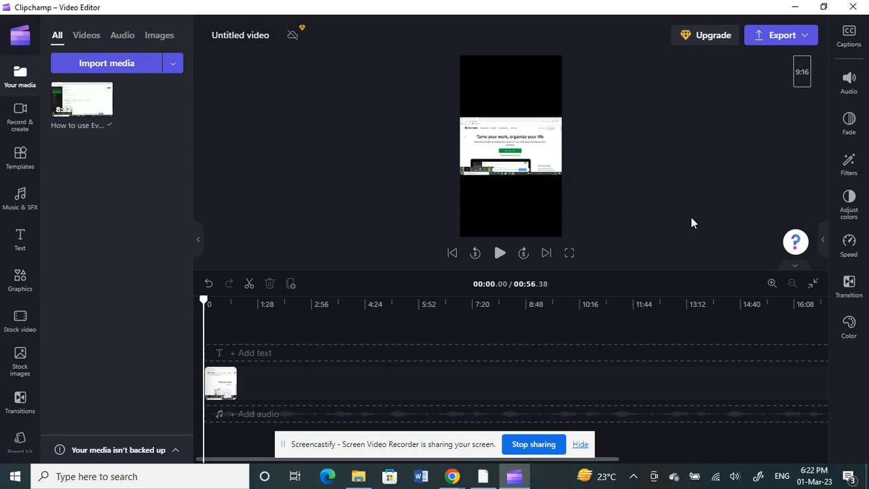
{"action": "mouse_move", "coordinate": [400, 474]}
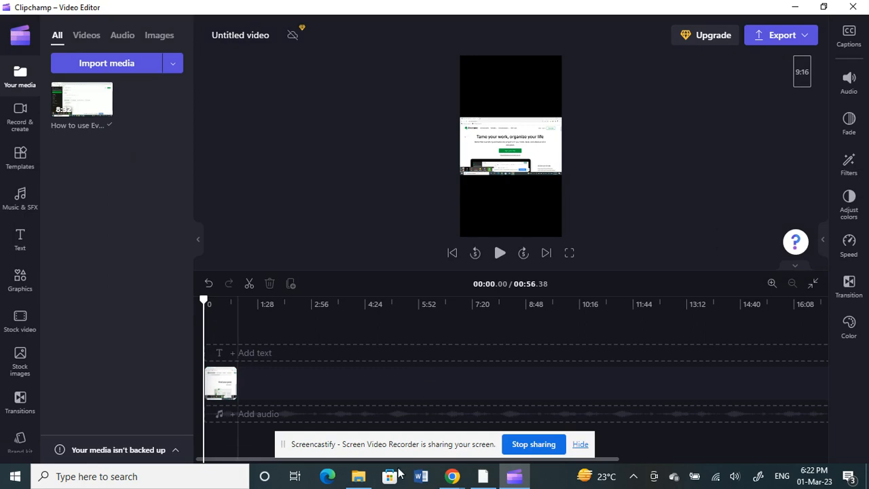